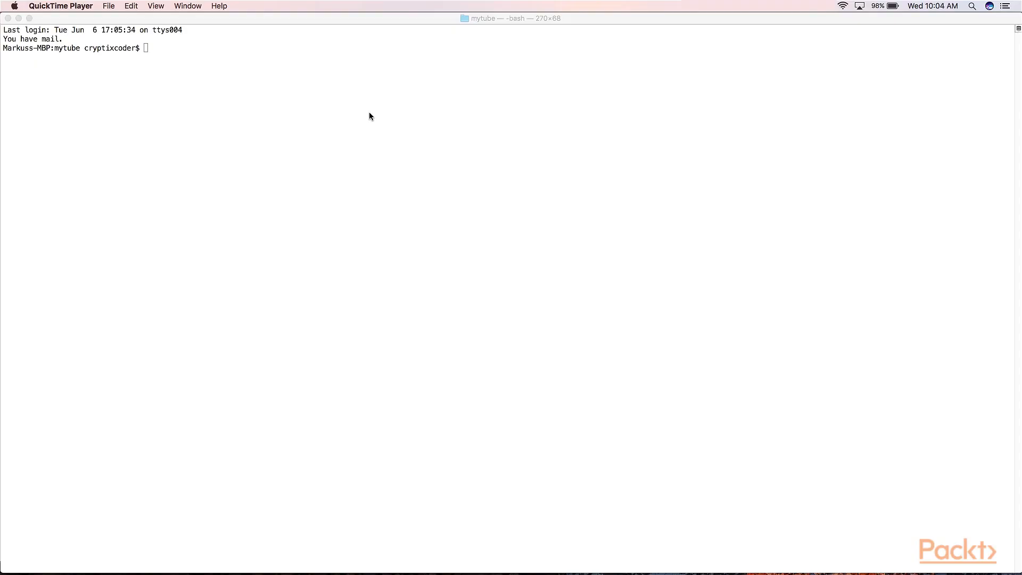
- Run php artisan make:model Channel to generate the Channel model and migration
type("php artisan make:model Channel")
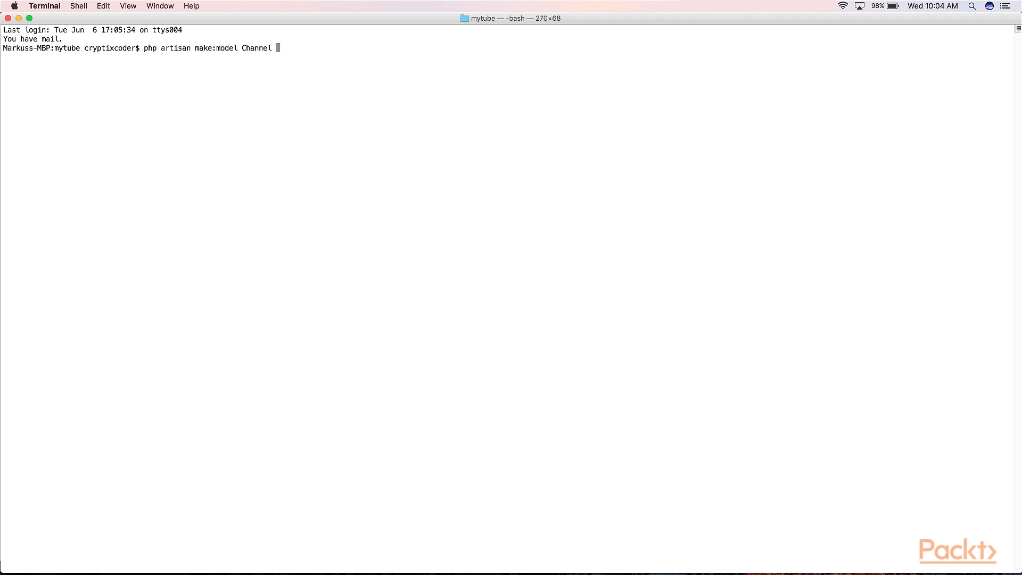
key("Return")
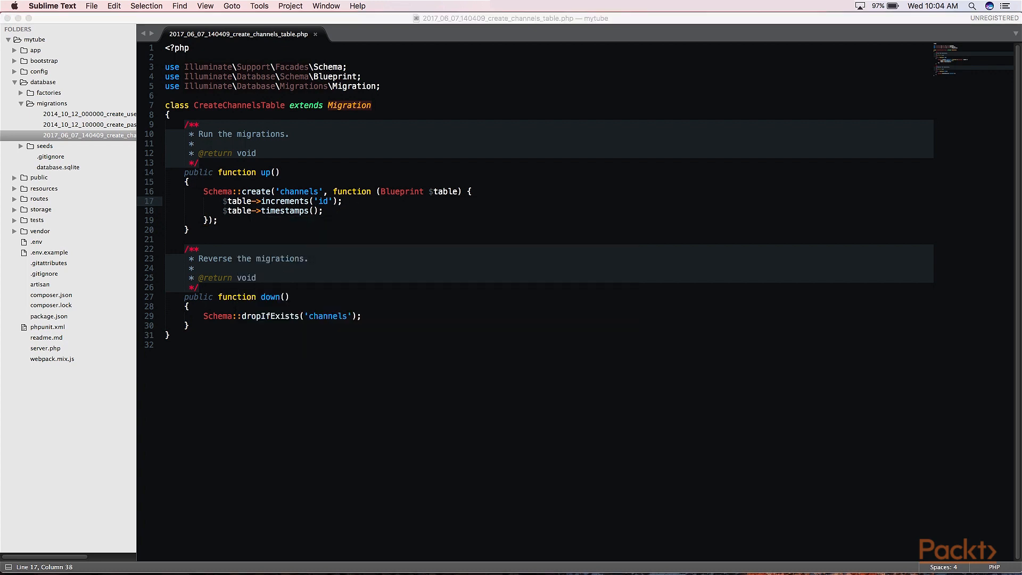
- Add user_id, name, slug and nullable description, cover, avatar columns to the channels table
left_click(342, 201)
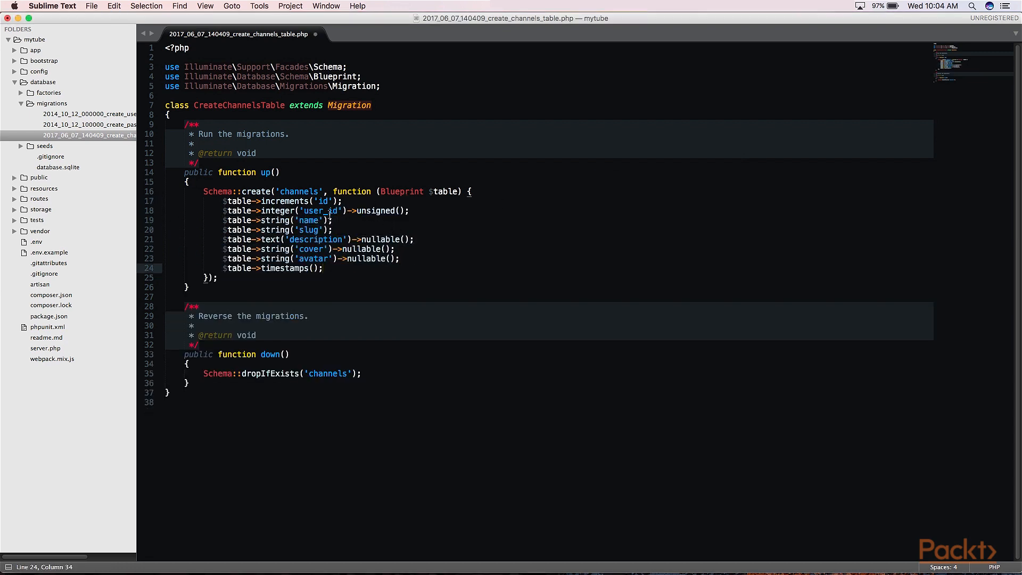
double_click(322, 211)
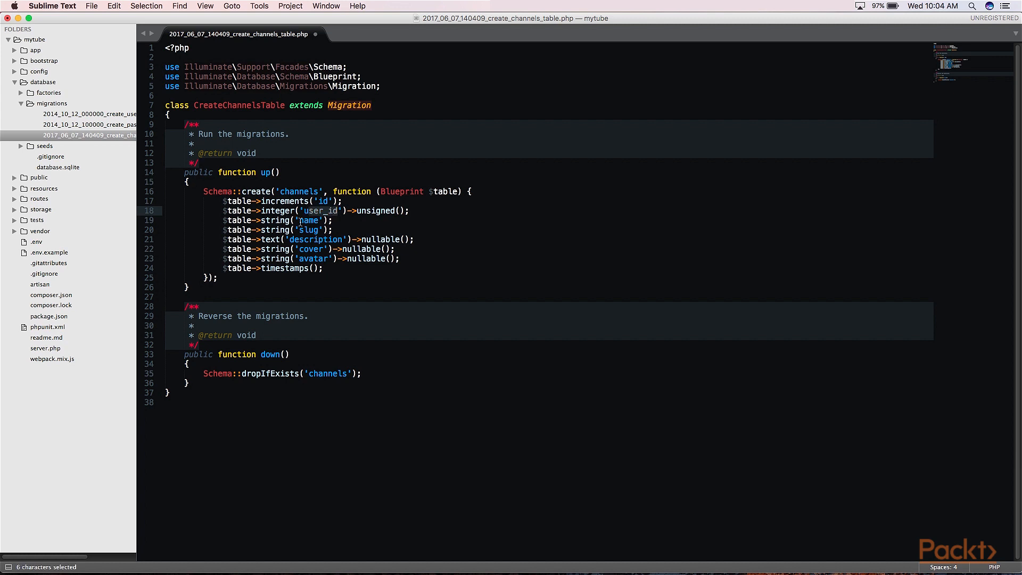
double_click(308, 220)
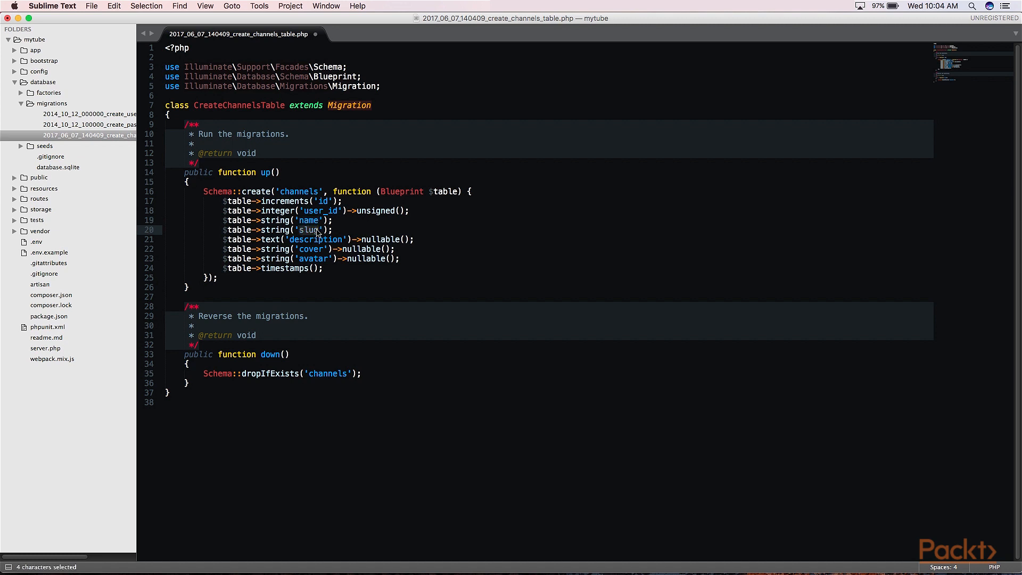
double_click(316, 240)
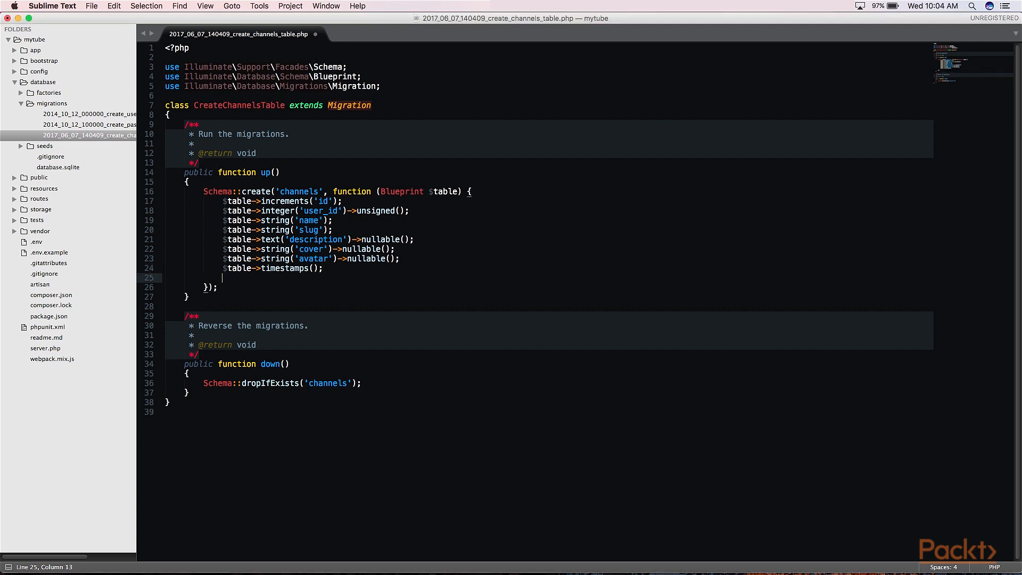
- Reference user_id to users.id with onDelete cascade below the timestamps
type("$table->foreign('user_id')->references('id')->on('users')->onDelete('cascade');")
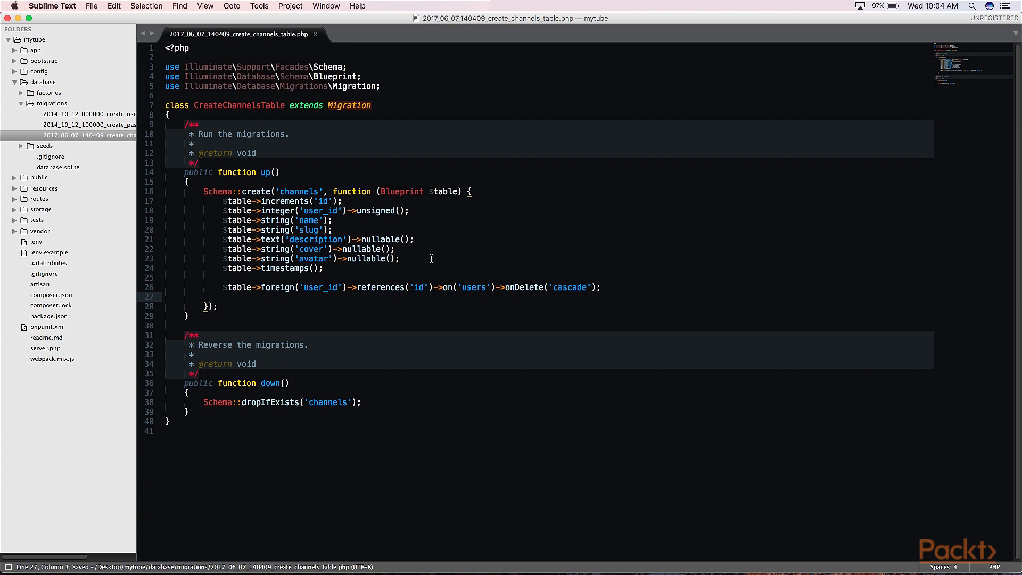
mouse_move(332, 291)
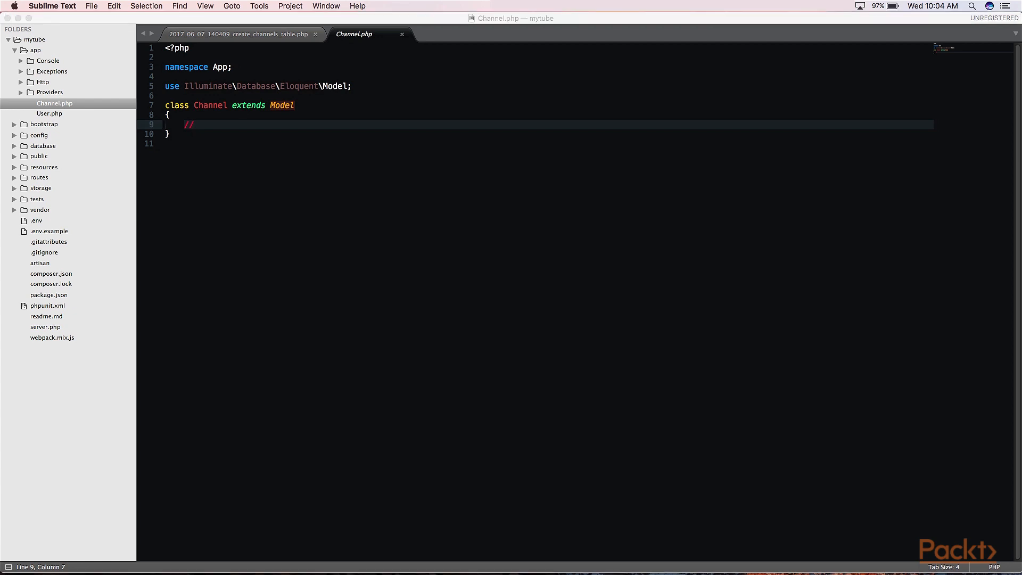
mouse_move(674, 118)
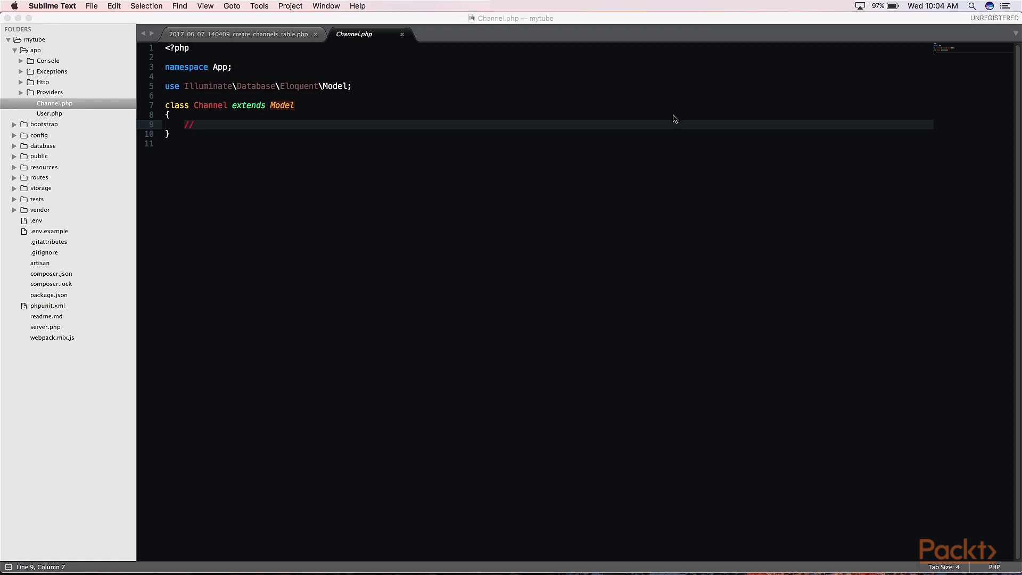
- Declare protected $fillable with name, slug, description, cover and avatar in Channel.php
type("protected $fillable = [")
type("];")
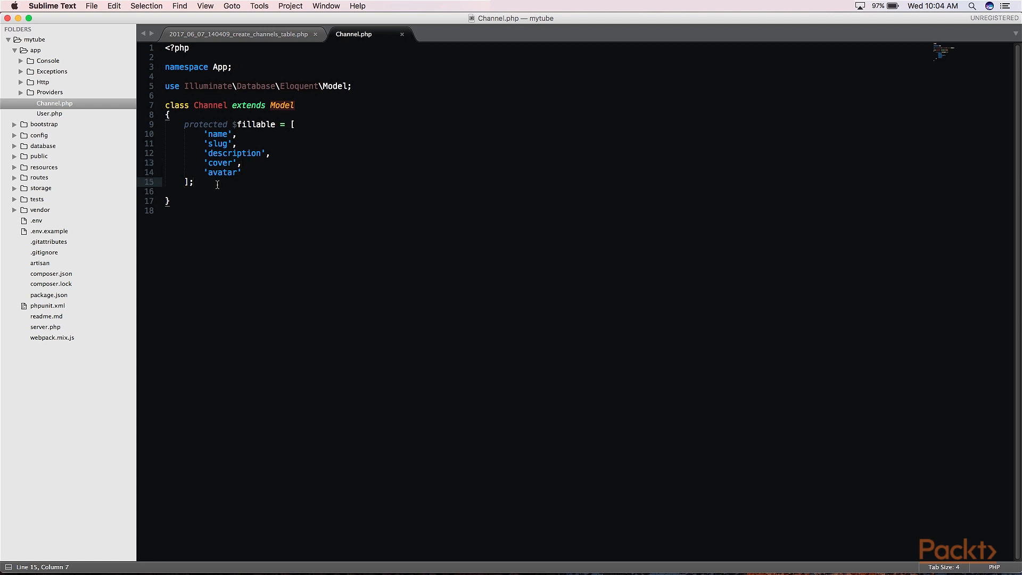
key("enter")
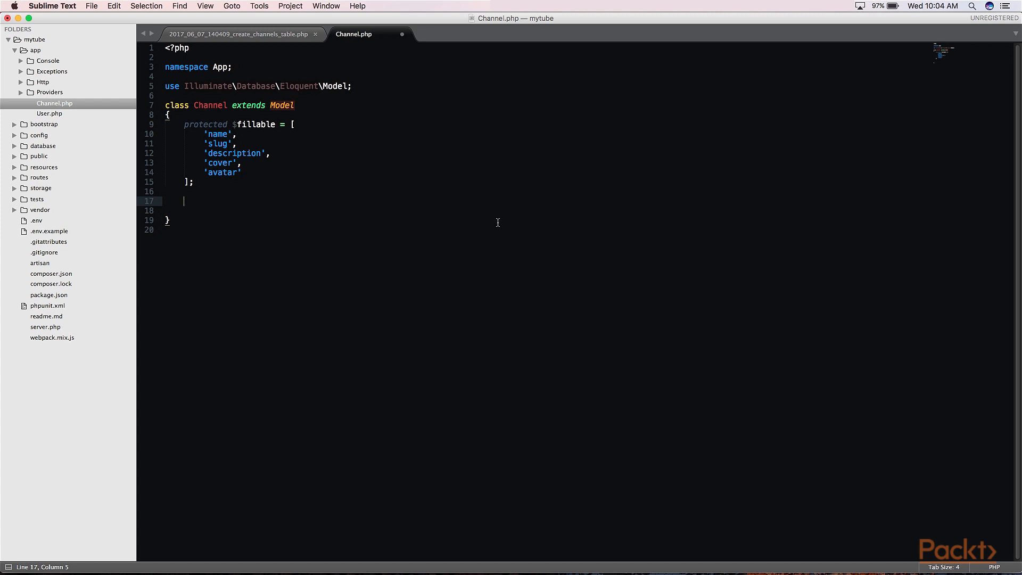
- Define a user() method returning $this->belongsTo(User::class)
type("public function")
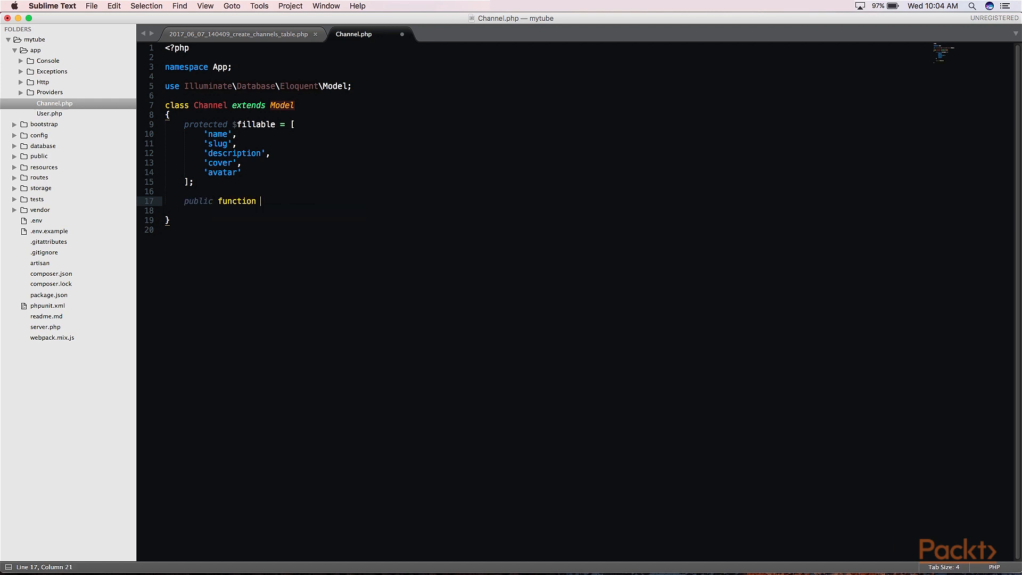
type("user(){")
left_click(273, 211)
type("return $this->belongsTo(User::class);")
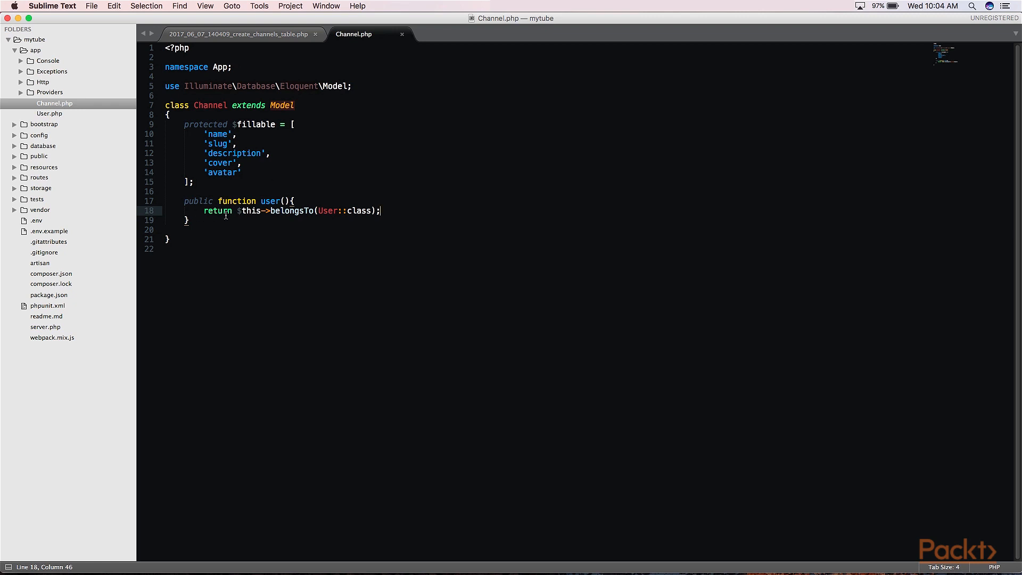
mouse_move(295, 194)
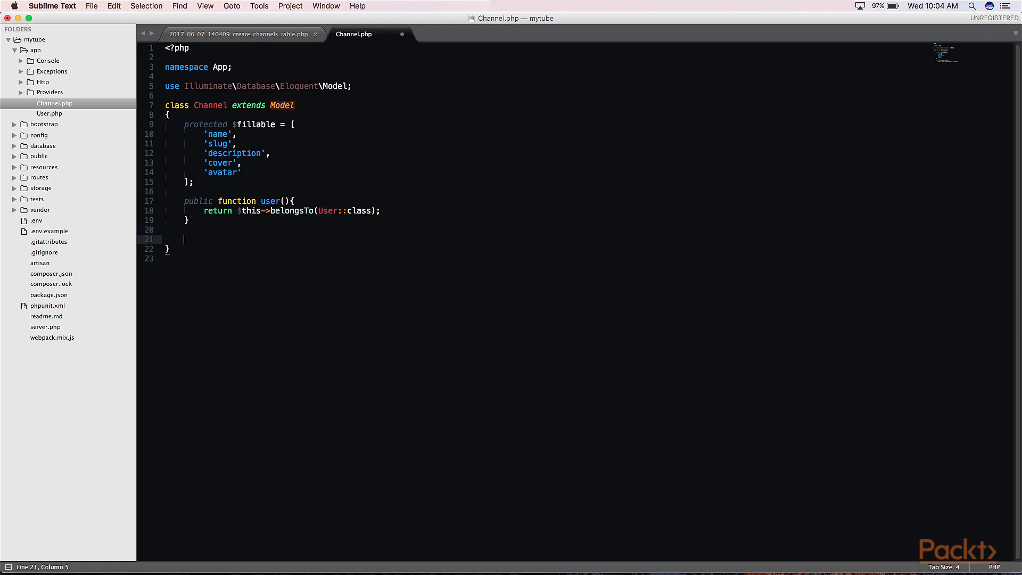
- Define getRouteKeyName() returning 'slug' and save Channel.php
type("public function getRouteKe")
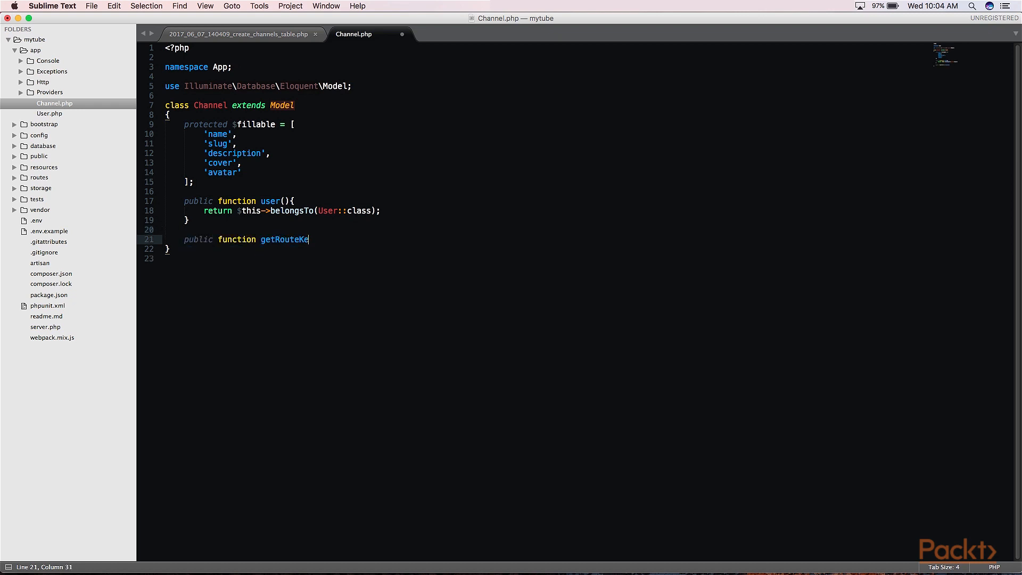
type("yName(){")
type("return 'slug';")
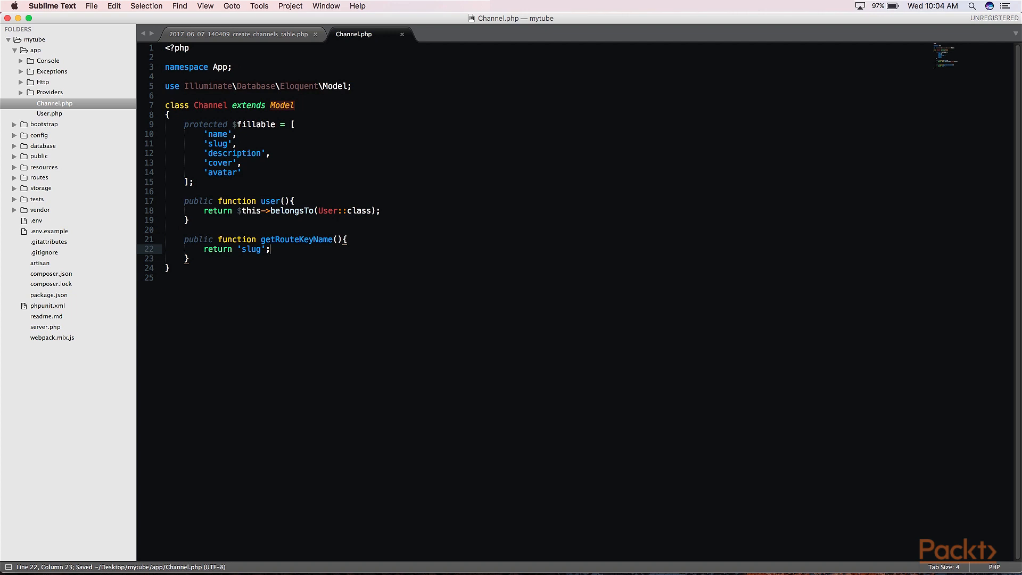
mouse_move(226, 231)
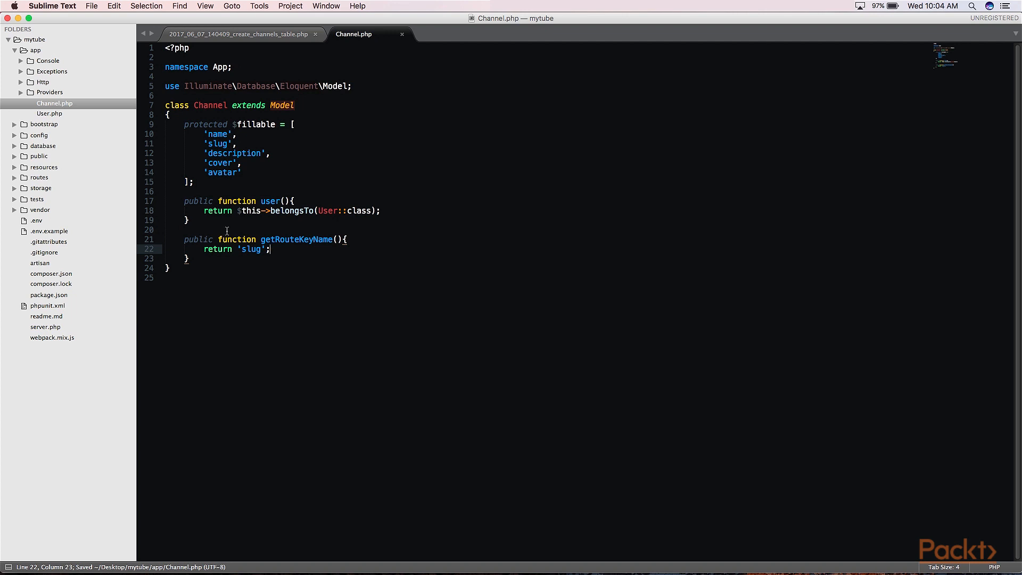